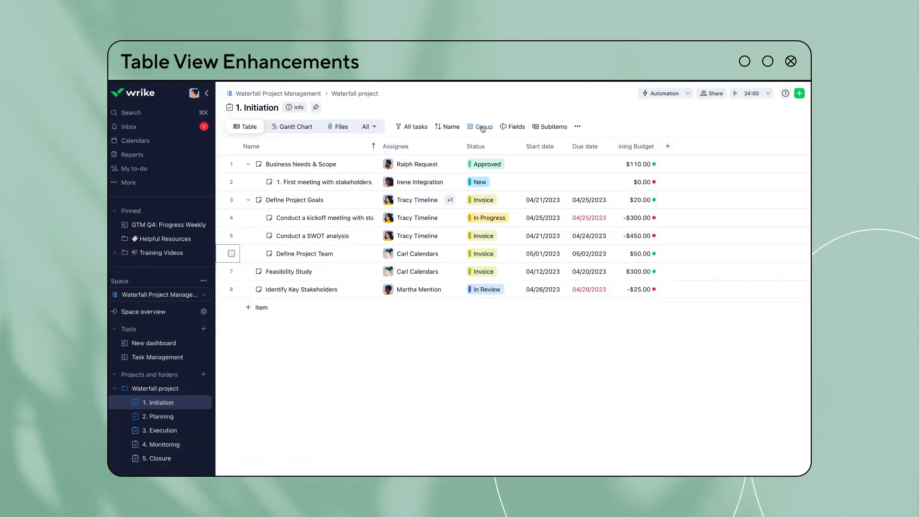
- Display the Waterfall Project Management space as a table with phases and nested tasks
left_click(479, 126)
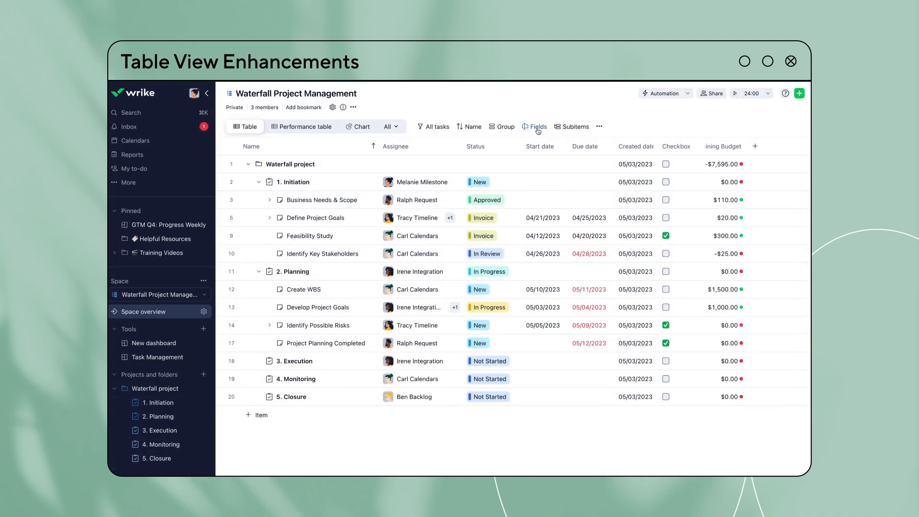
- Enable the Files column and preview the image attached to Project Planning Completed
left_click(535, 126)
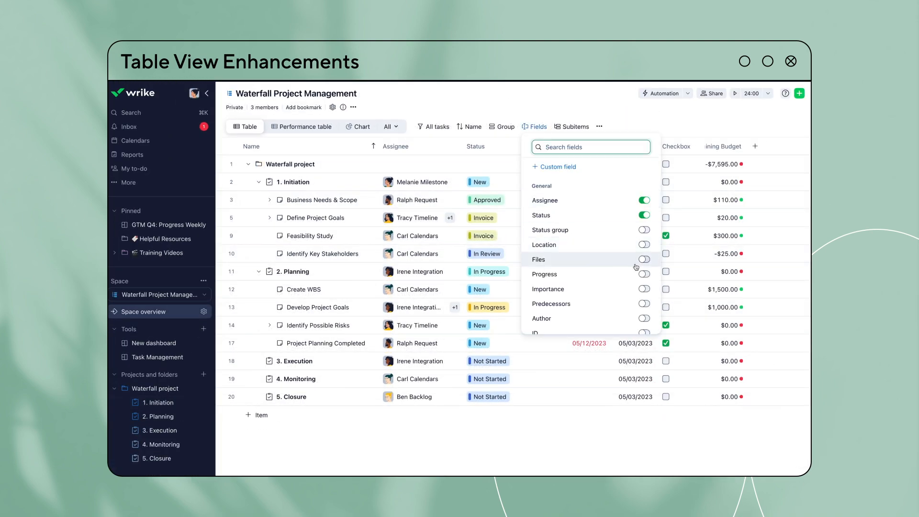
left_click(644, 259)
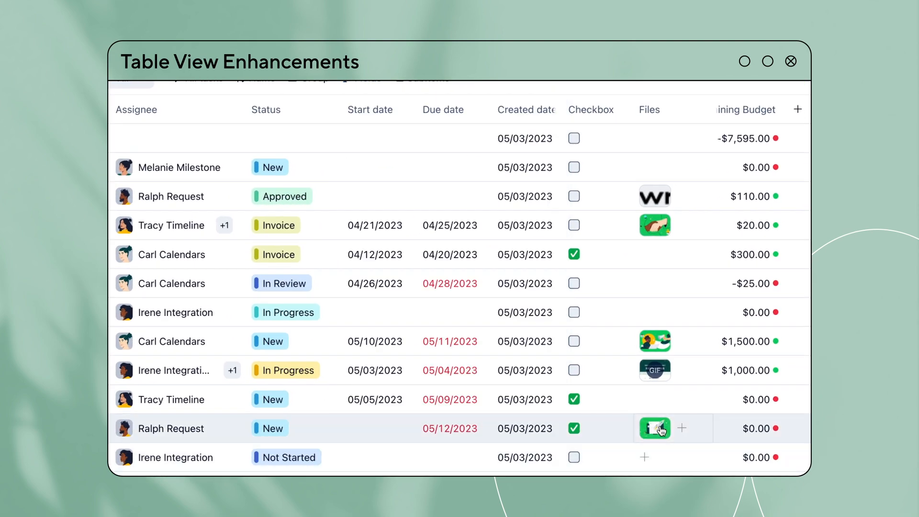
left_click(654, 428)
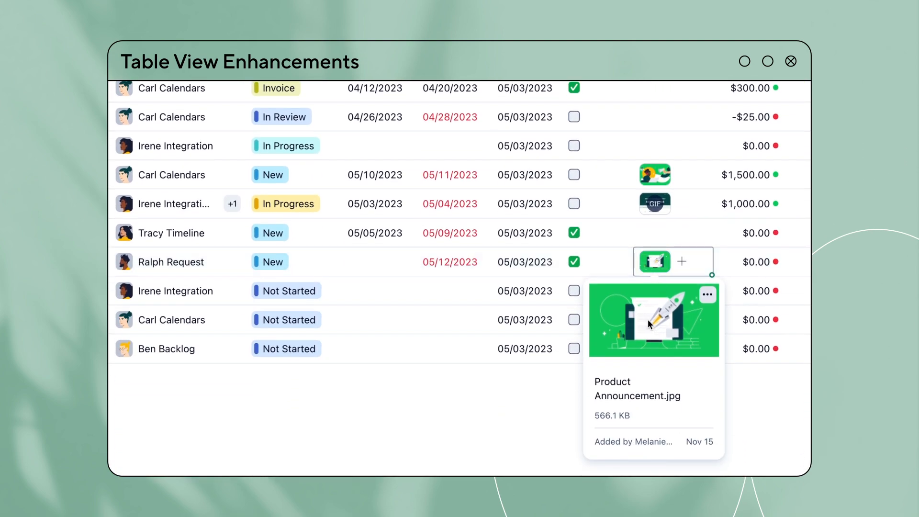
left_click(654, 320)
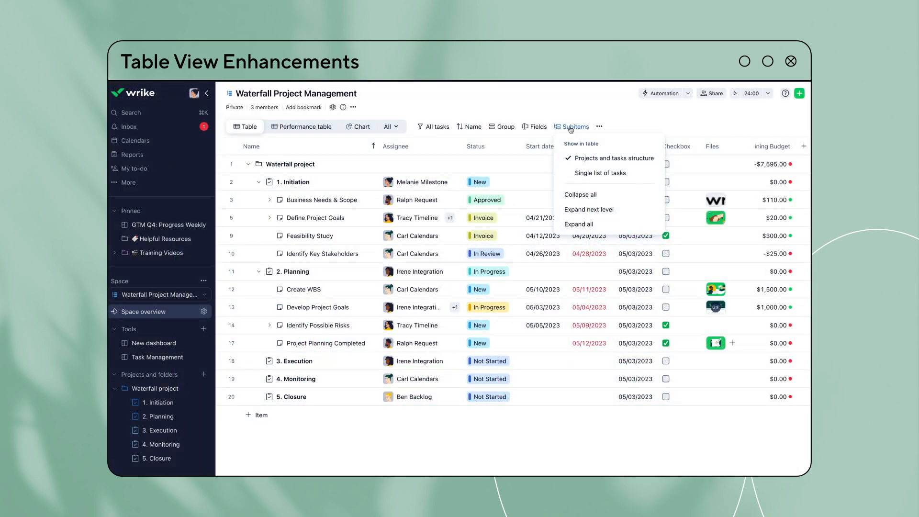
mouse_move(600, 173)
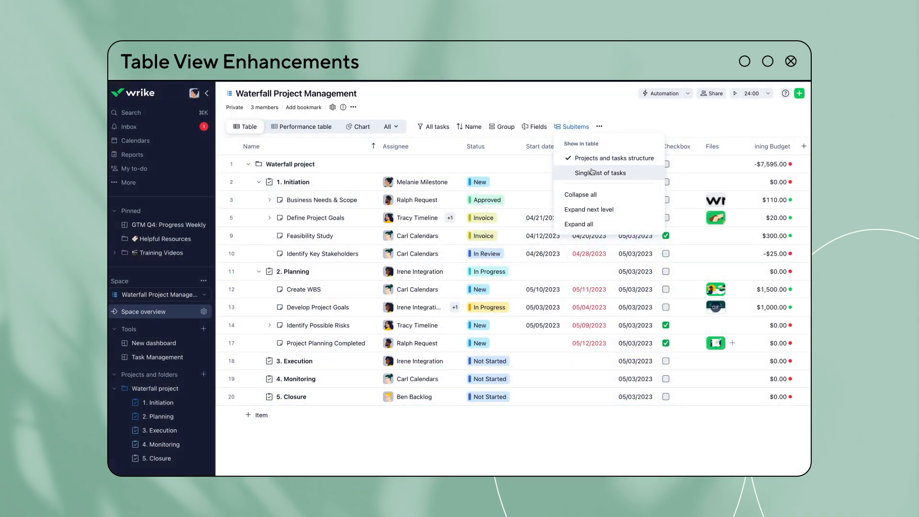
- Show subitems as a single flat list of tasks sorted by start date
left_click(601, 173)
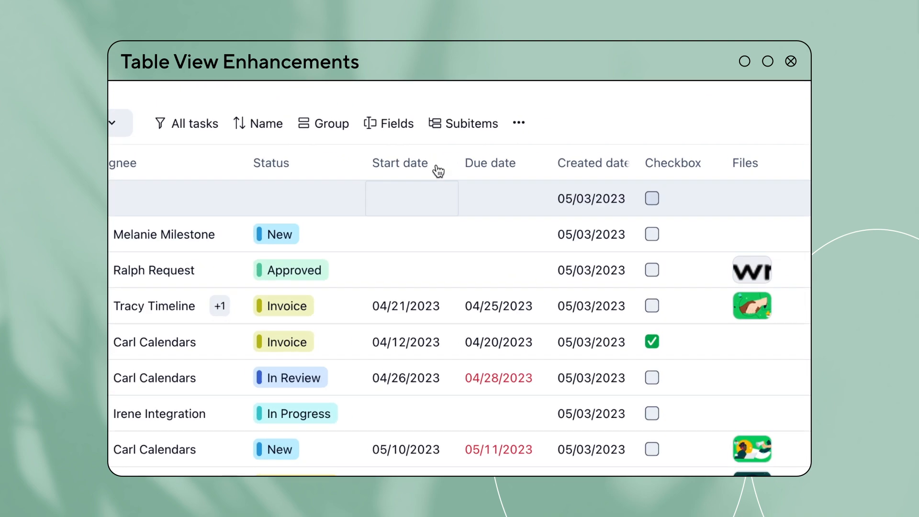
left_click(463, 123)
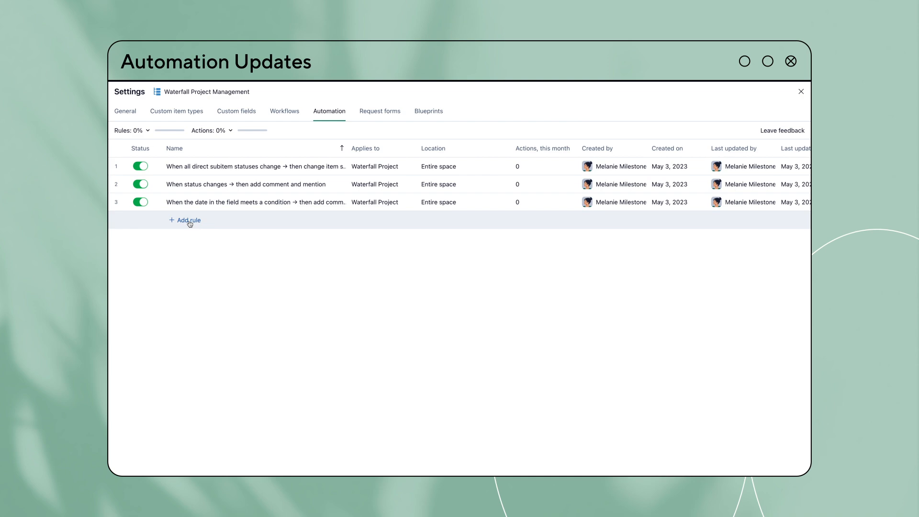
- Create a rule from the 'When status changes → add comment or mention' template, applied to Task
left_click(188, 220)
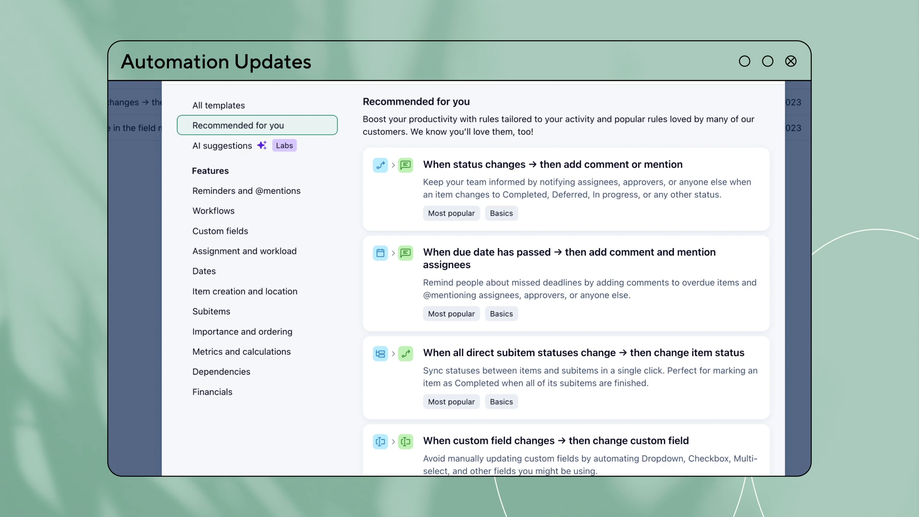
left_click(551, 165)
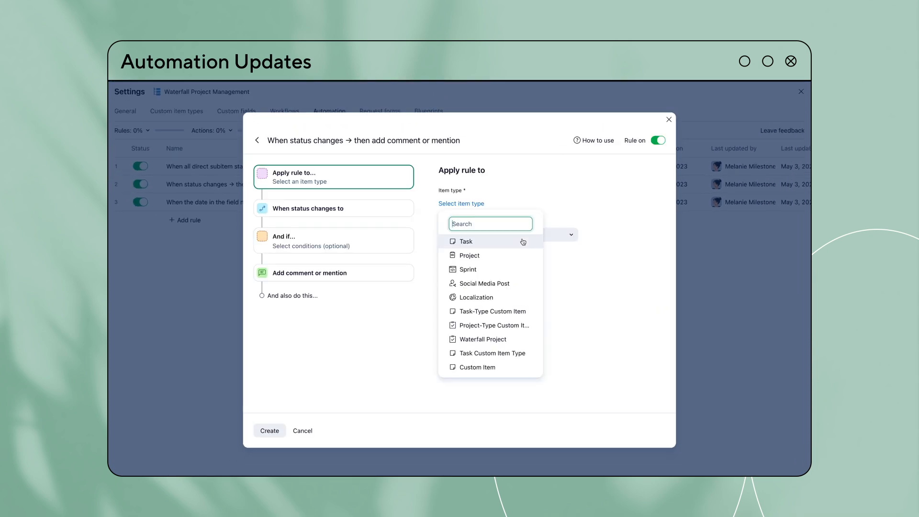
left_click(466, 241)
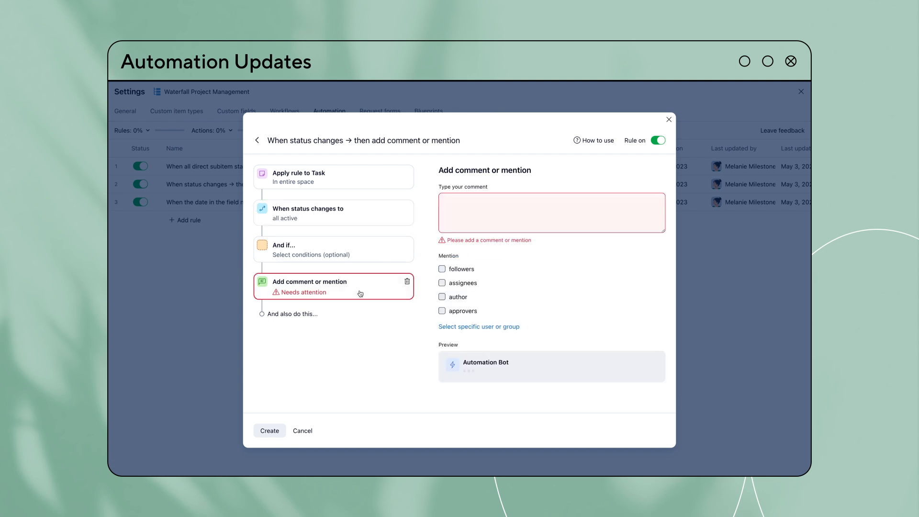
left_click(441, 272)
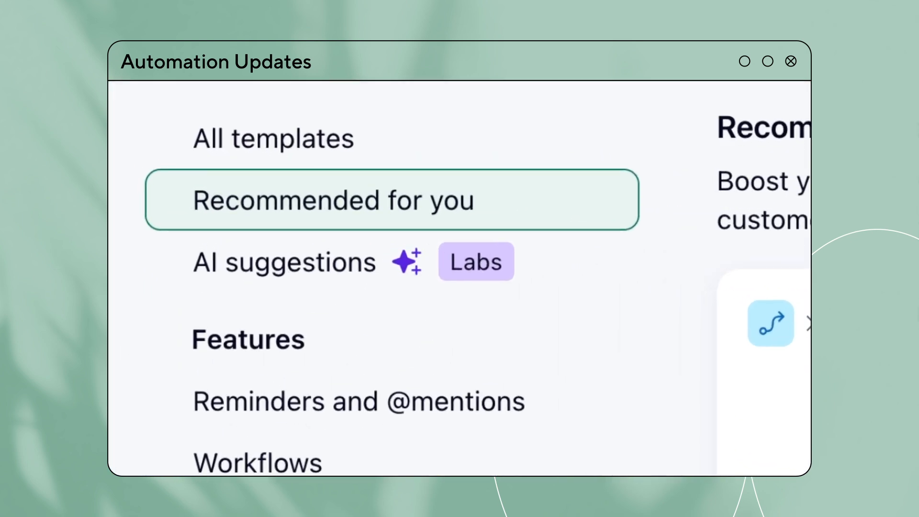
mouse_move(350, 281)
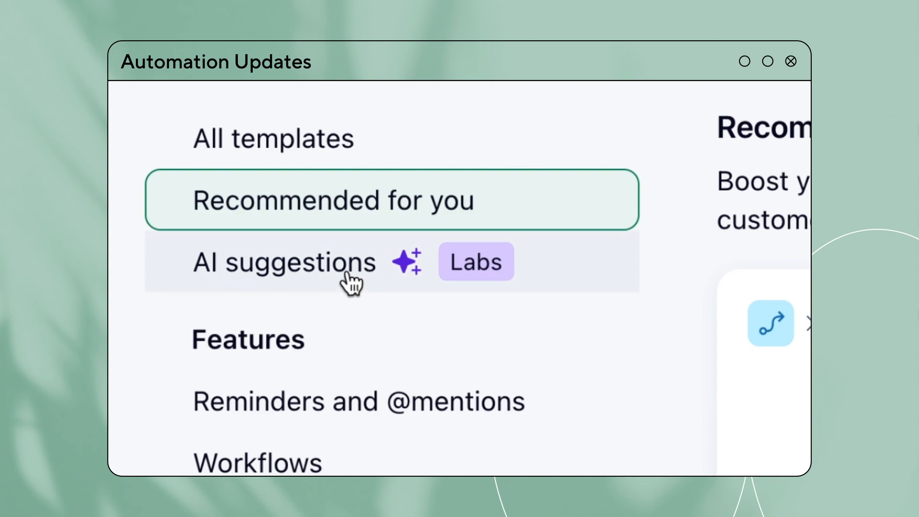
- View the AI suggestions (Labs) rules and select the suggested In queue status rule
left_click(282, 262)
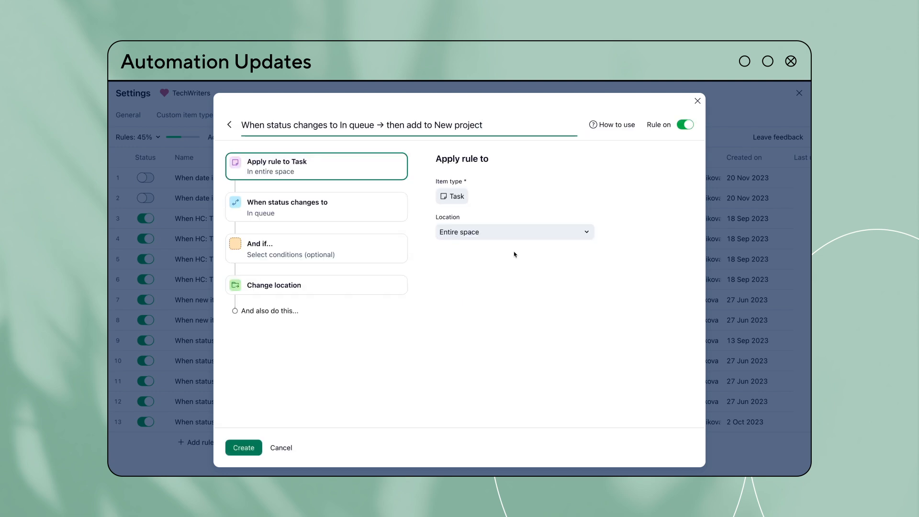
left_click(483, 125)
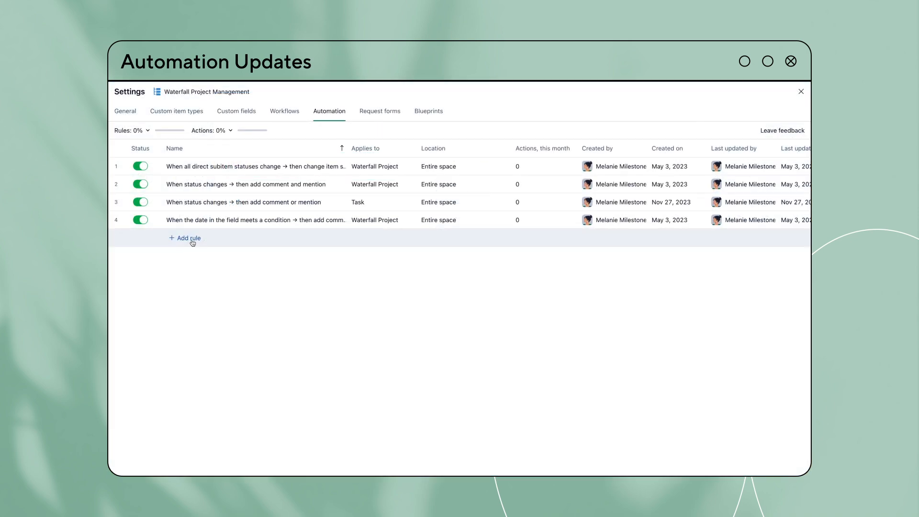
- Start a new Project rule and reveal the Integrations actions like calendar and Mailchimp events
left_click(188, 238)
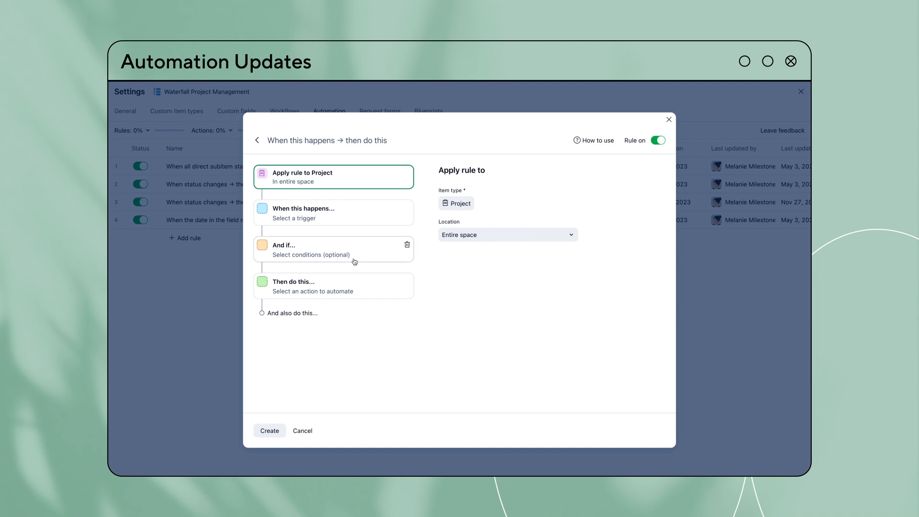
left_click(332, 287)
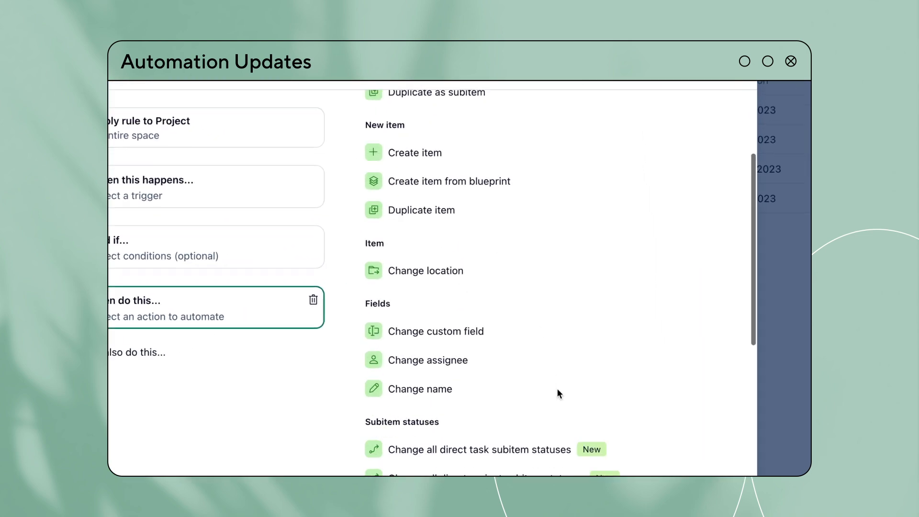
scroll("down", 3)
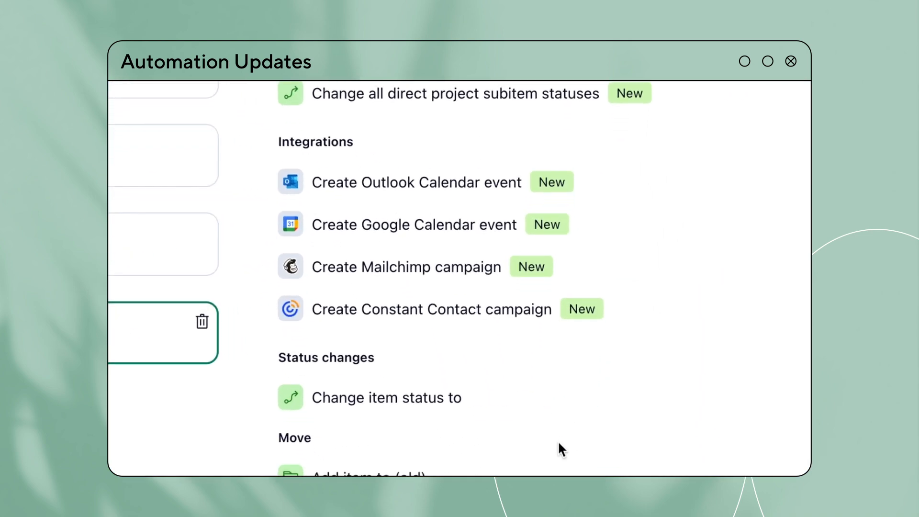